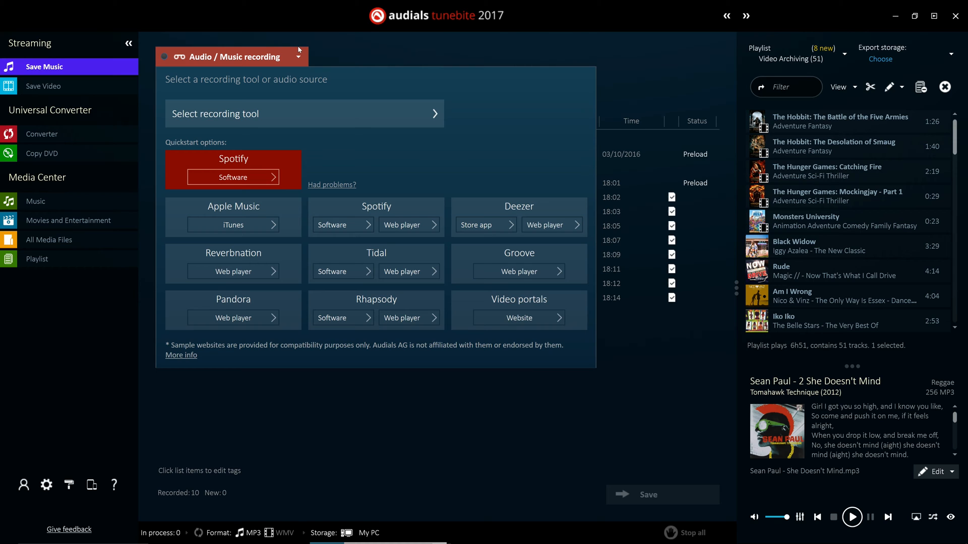
{"action": "mouse_move", "coordinate": [369, 113]}
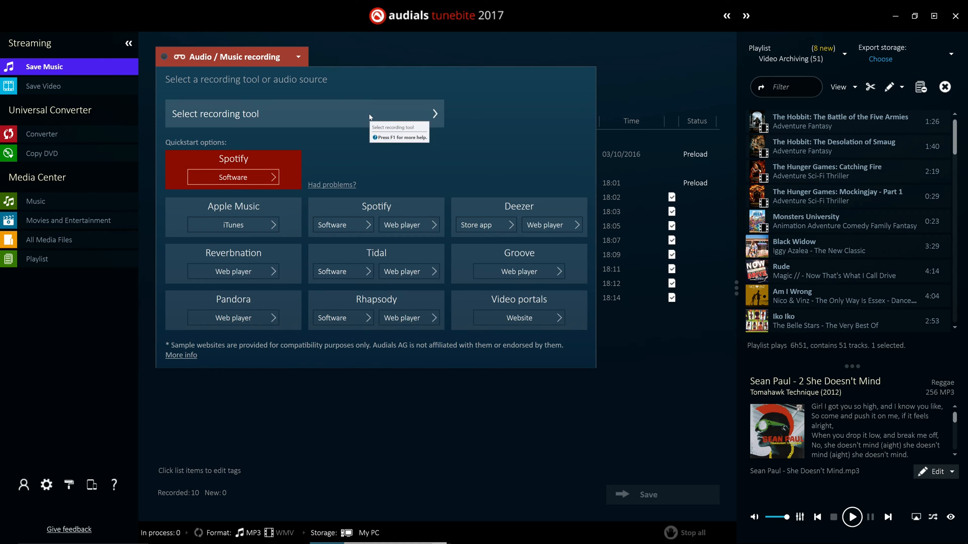
- Launch Spotify via the quickstart and play the UK Top 50, starting with Say You Won't Let Go
{"action": "left_click", "coordinate": [302, 114]}
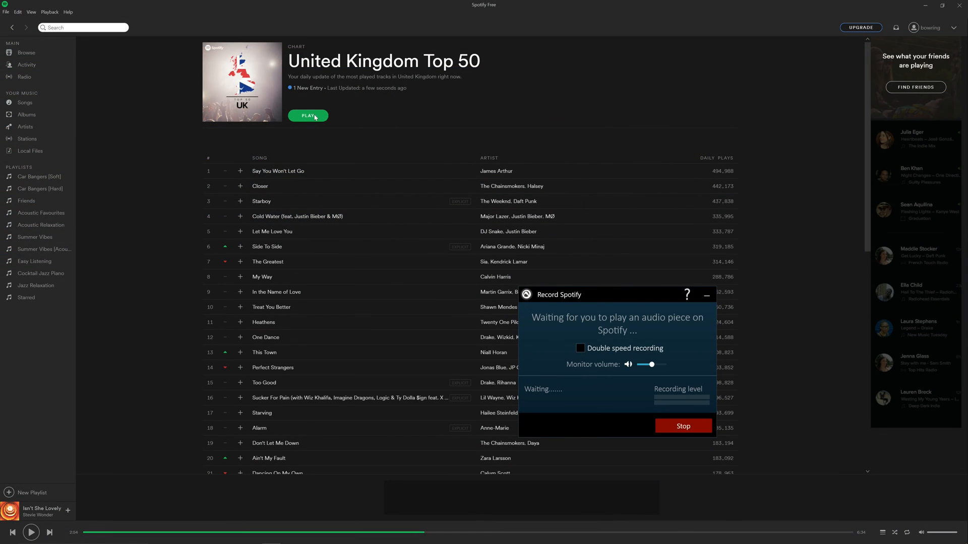
{"action": "left_click", "coordinate": [308, 116]}
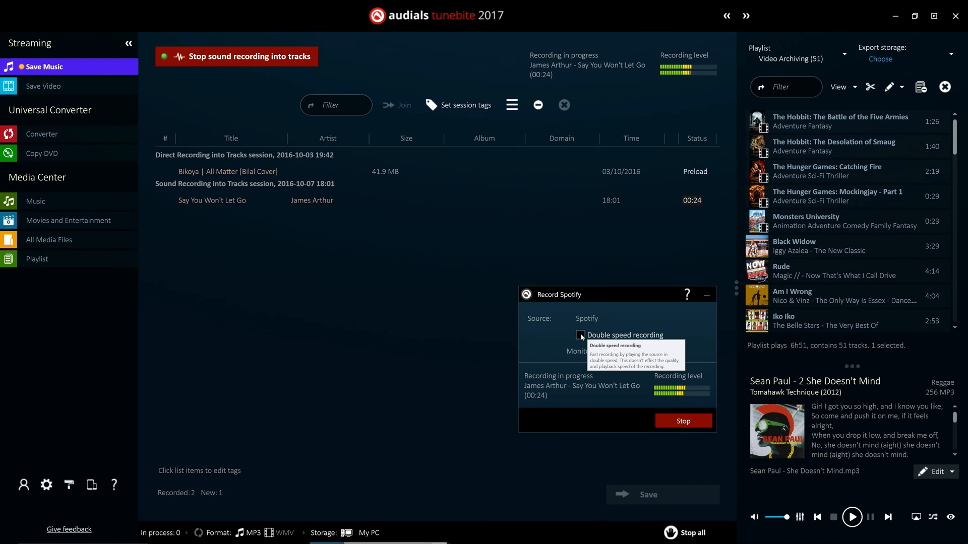
- Enable double speed recording, confirm the speed-change warning, and go to the video recording section
{"action": "left_click", "coordinate": [580, 336]}
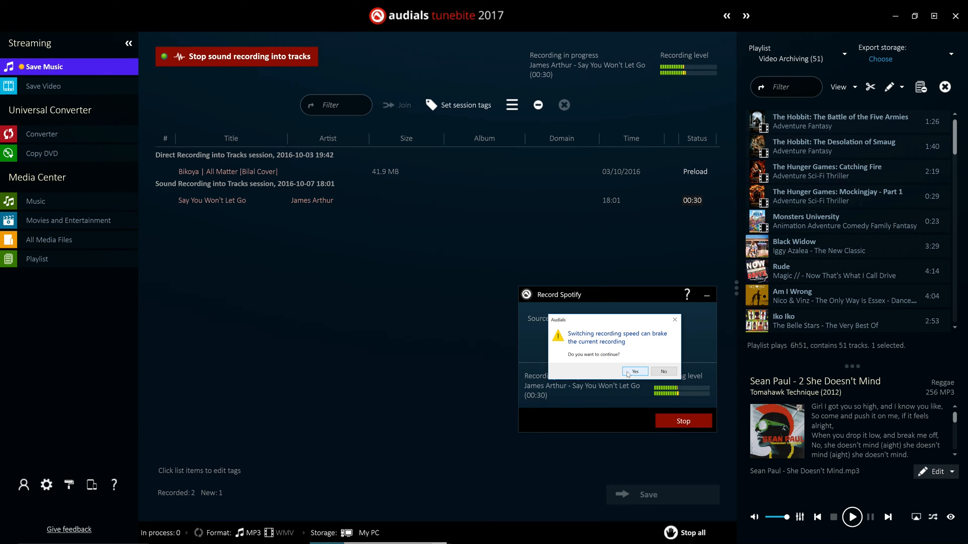
{"action": "left_click", "coordinate": [635, 372]}
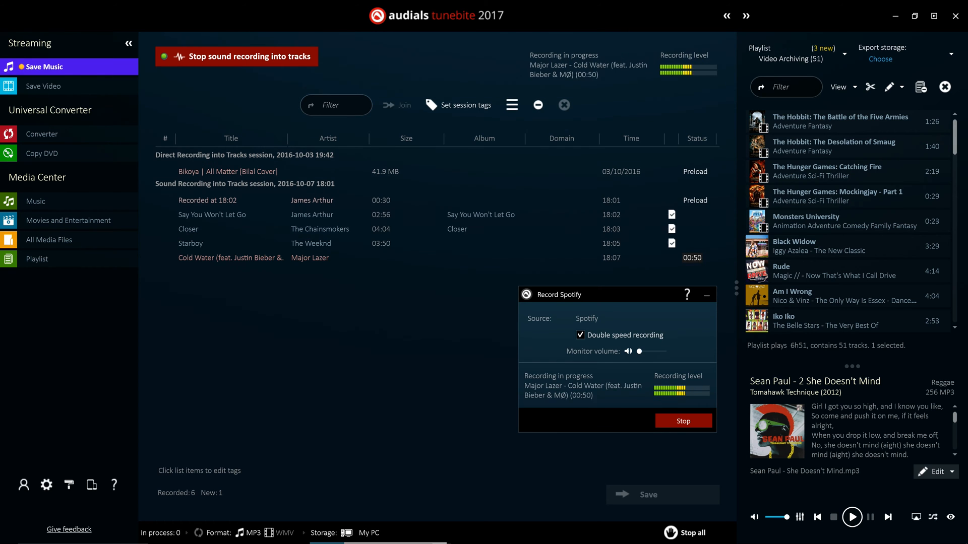
{"action": "left_click", "coordinate": [44, 85]}
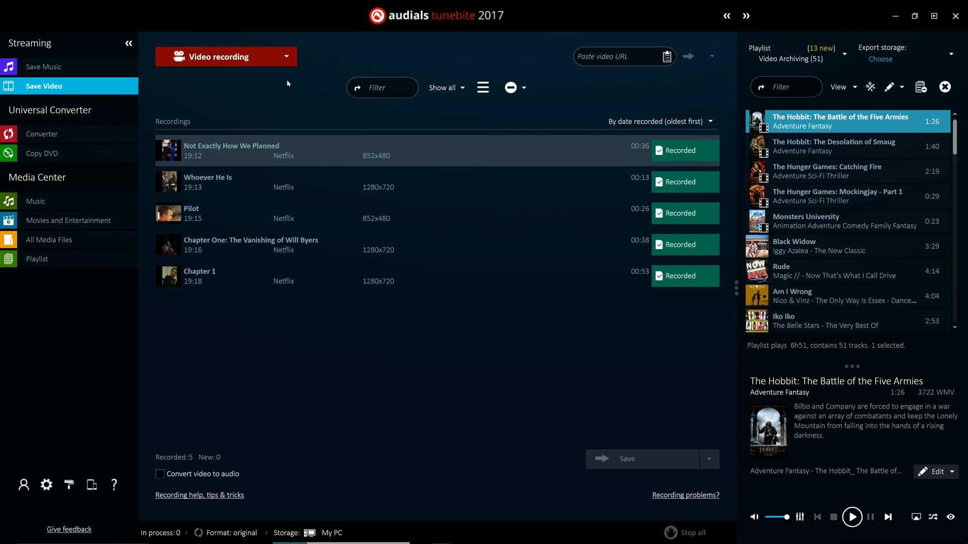
- Show the Save Video recordings list with the recorded Netflix videos
{"action": "left_click", "coordinate": [225, 56]}
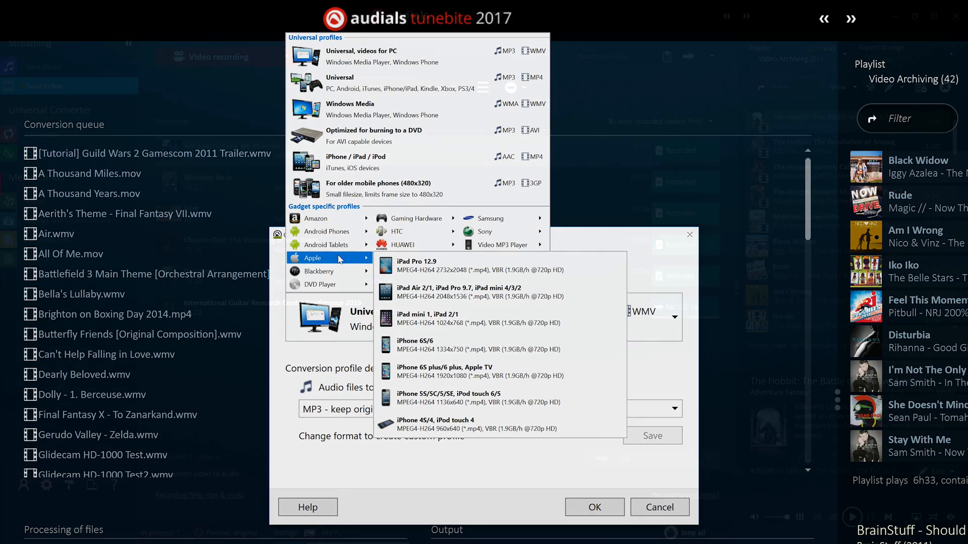
- Start a sixth recording: the International Guitar Research Centre Conference 2016 video
{"action": "left_click", "coordinate": [659, 506]}
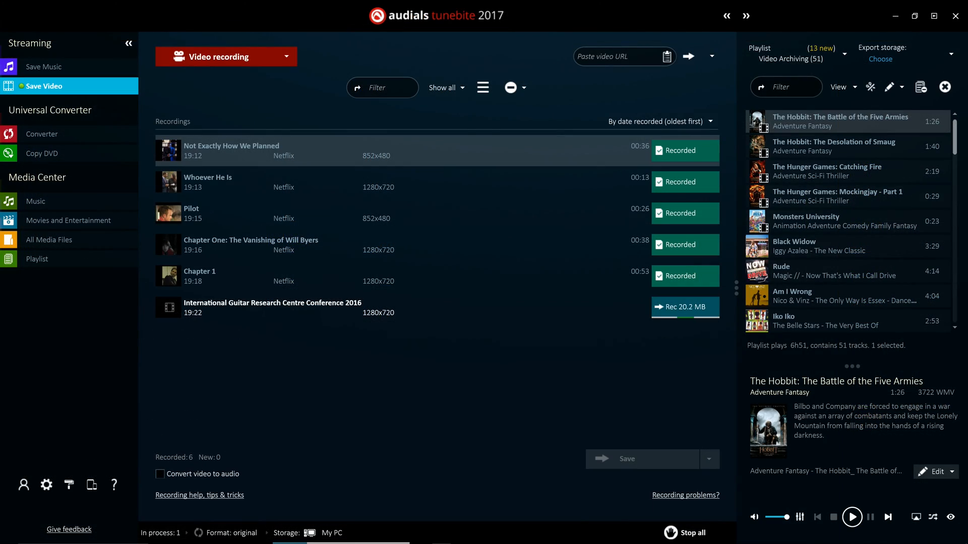